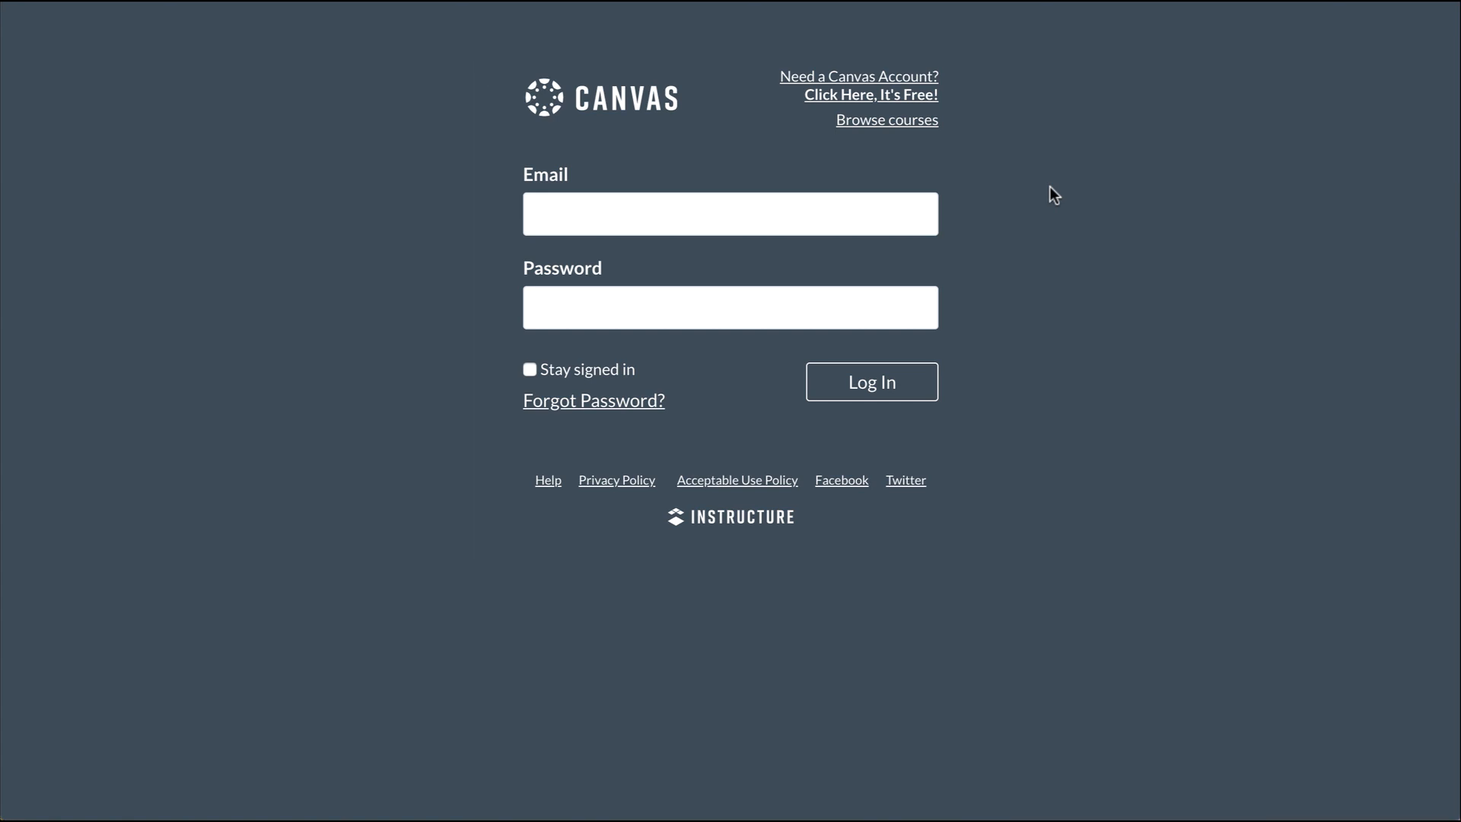
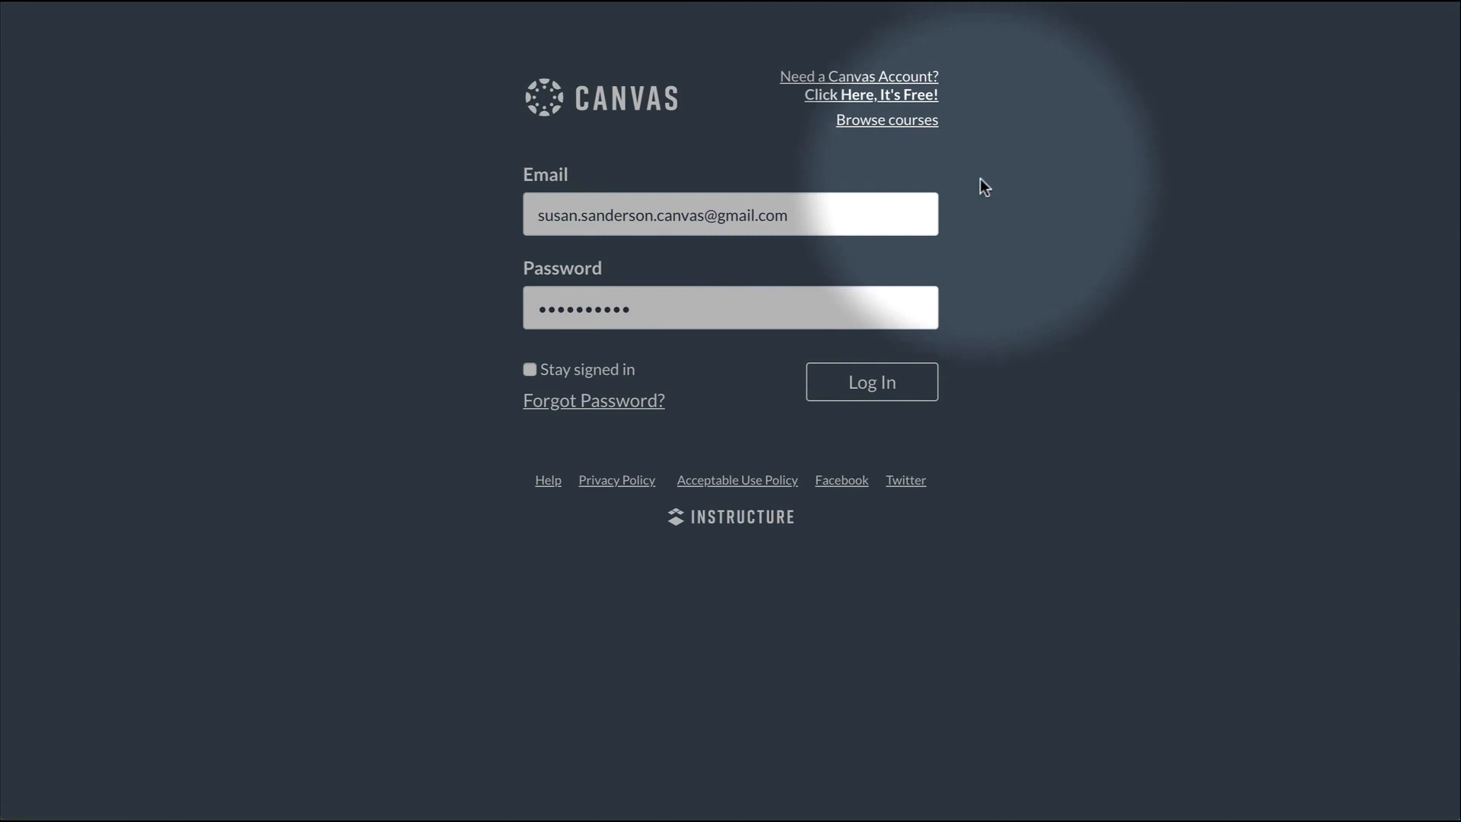
Step: Leave the login page and reach the parent sign-up form via 'Parents sign up here'
{"action": "left_click", "coordinate": [871, 95]}
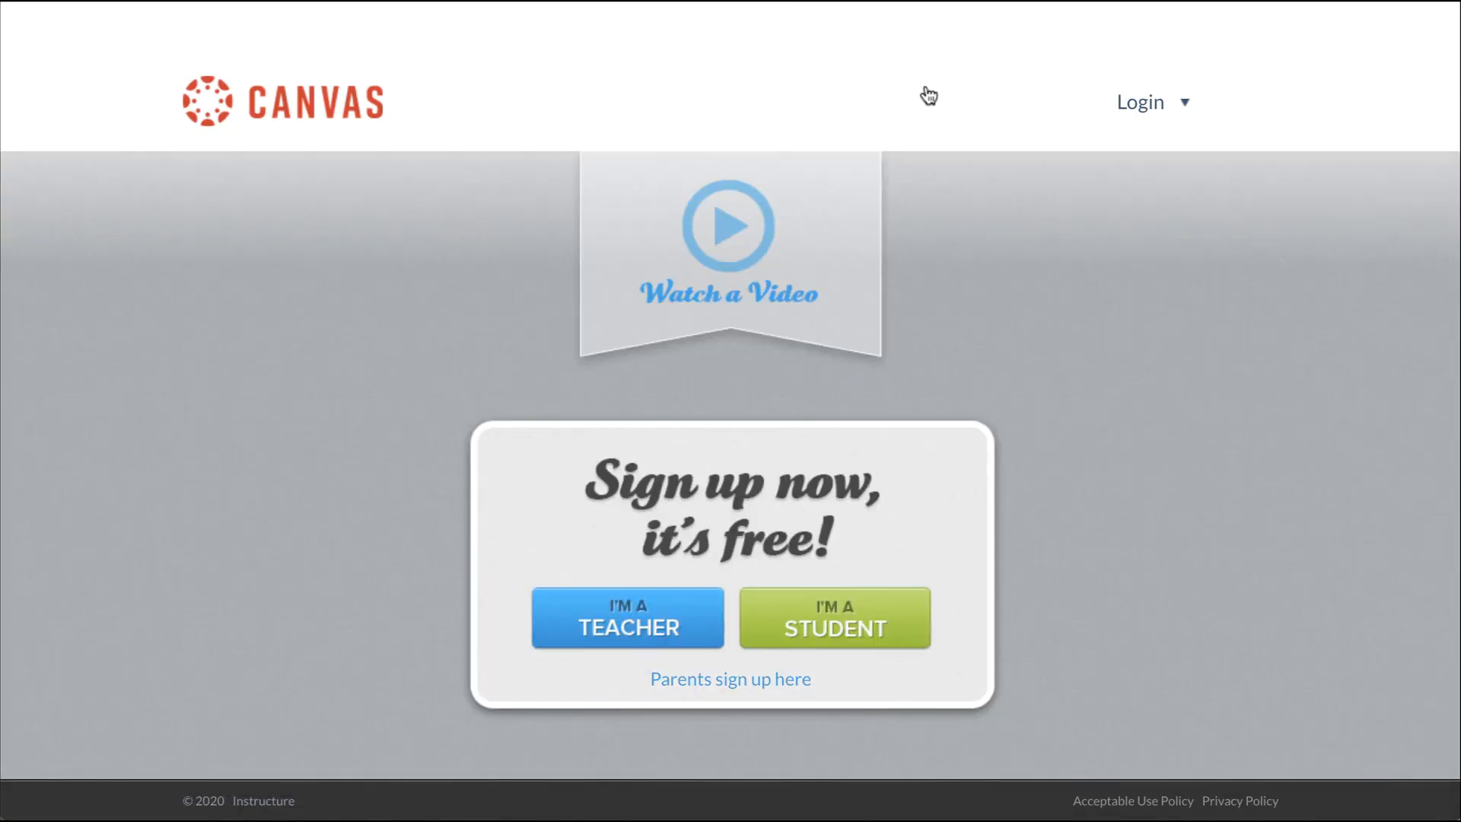
{"action": "mouse_move", "coordinate": [1013, 335]}
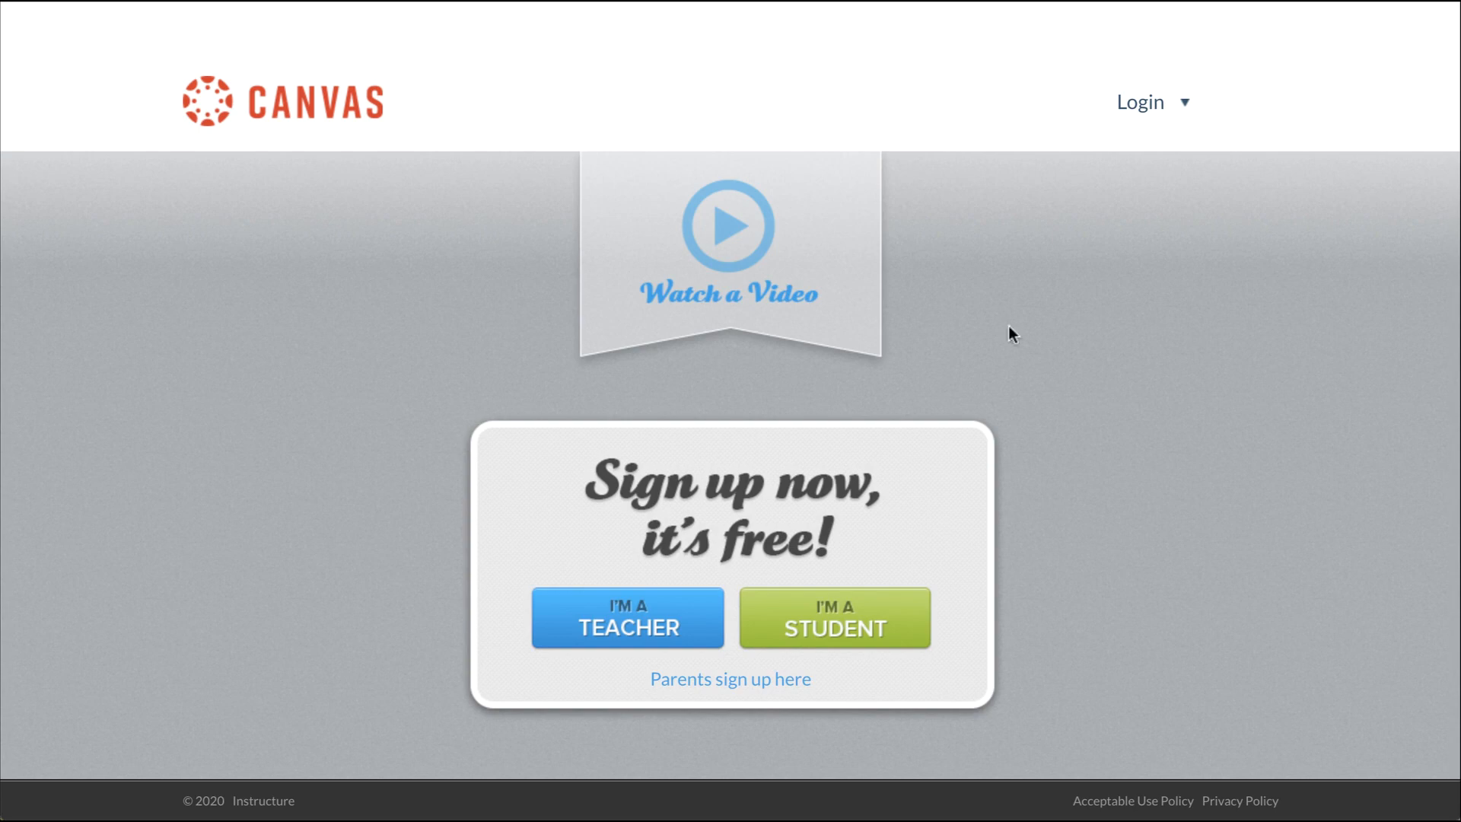
{"action": "left_click", "coordinate": [730, 679]}
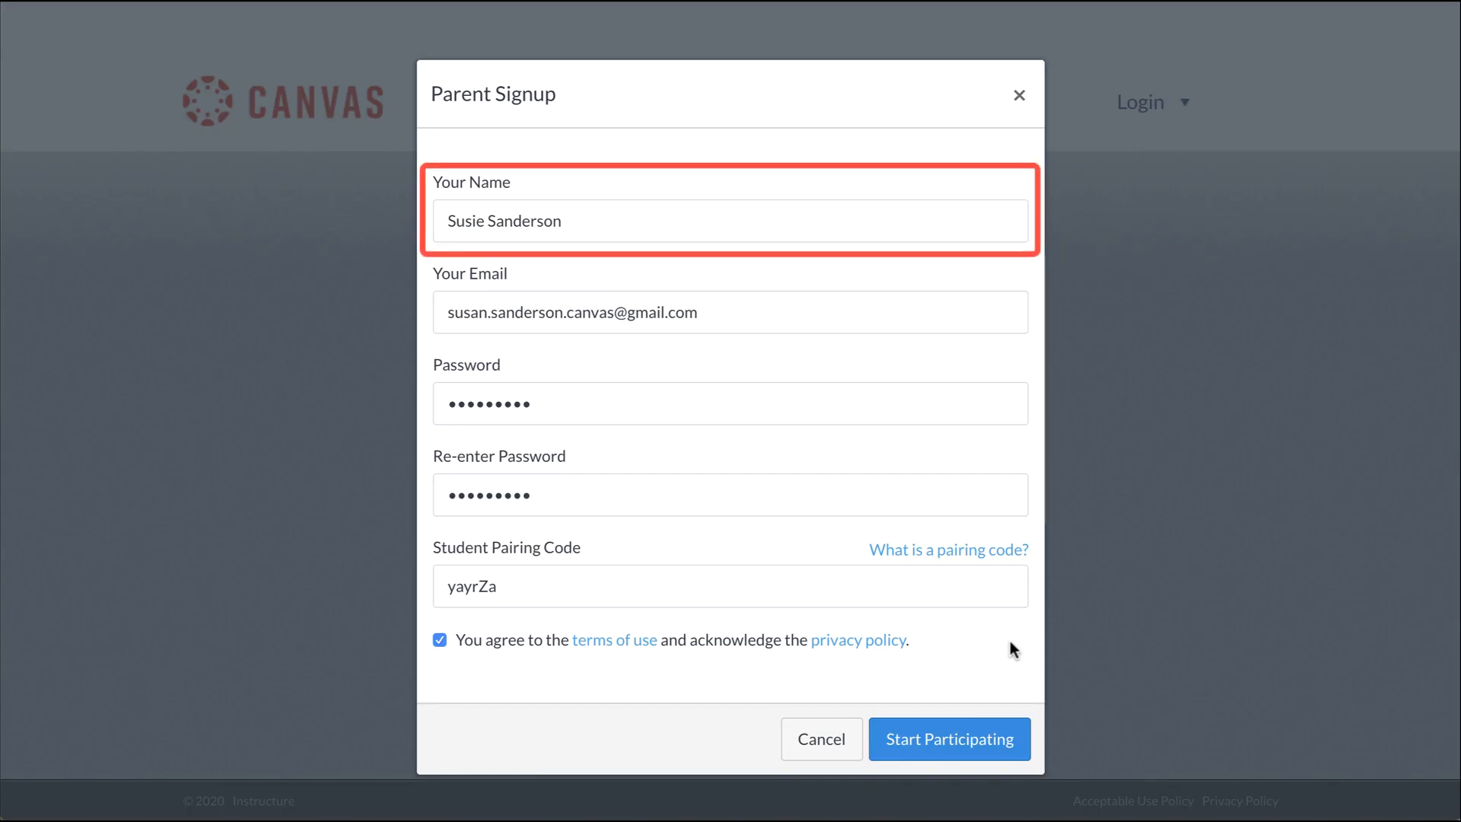
Step: Submit the filled parent signup with Start Participating to create the account
{"action": "left_click", "coordinate": [729, 311]}
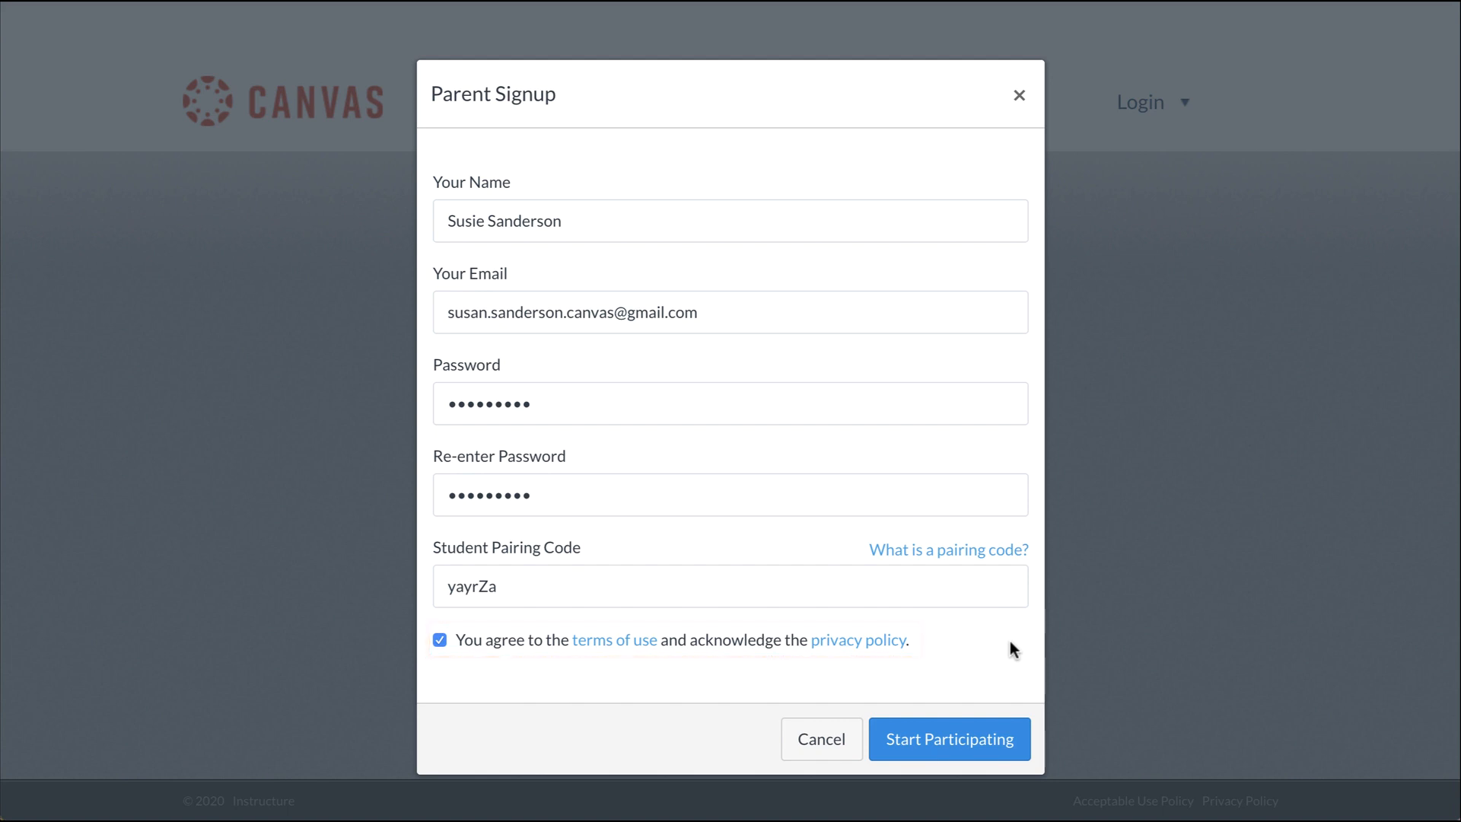
{"action": "left_click", "coordinate": [948, 738]}
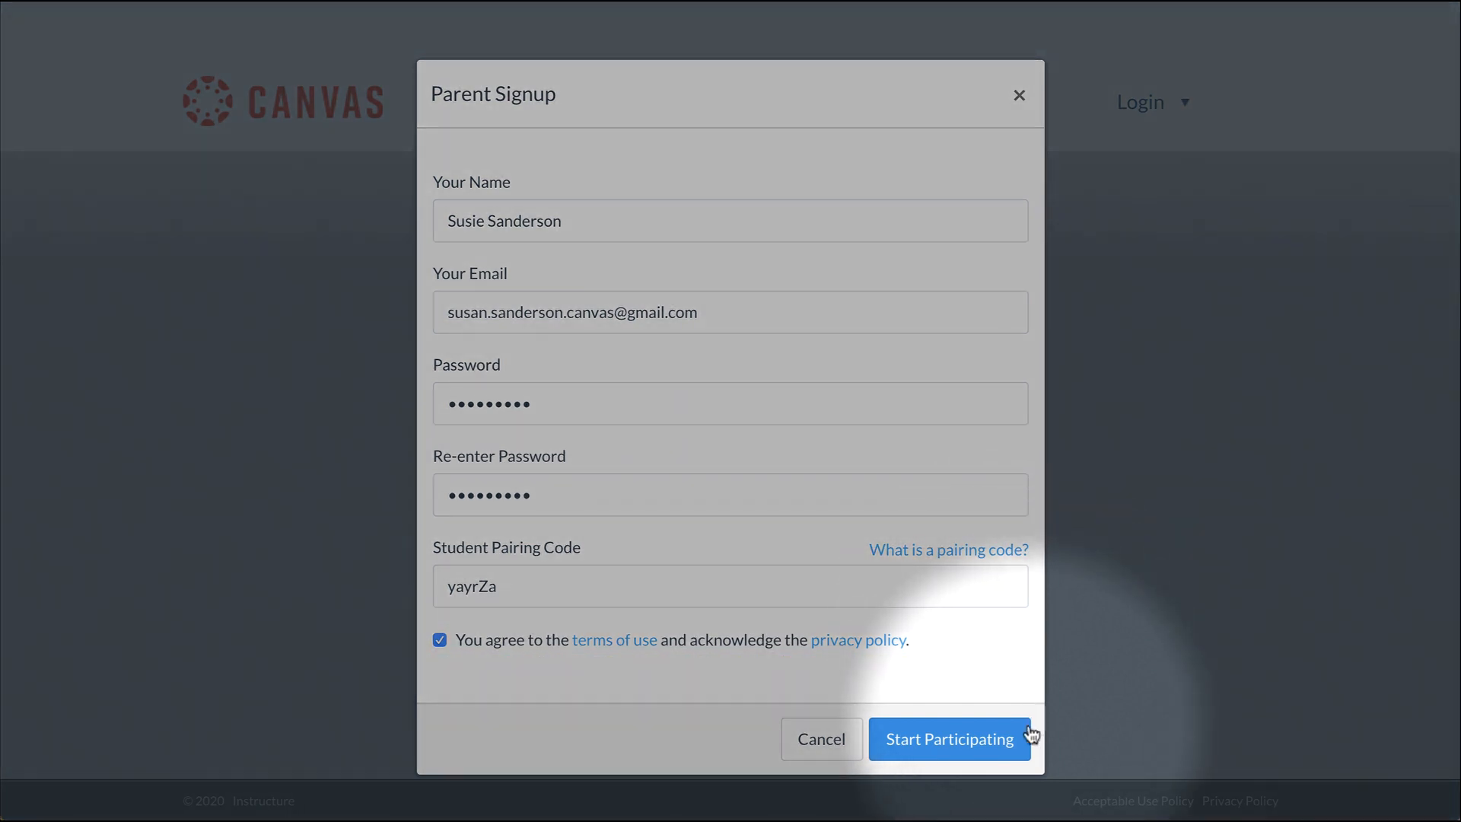
{"action": "left_click", "coordinate": [948, 740]}
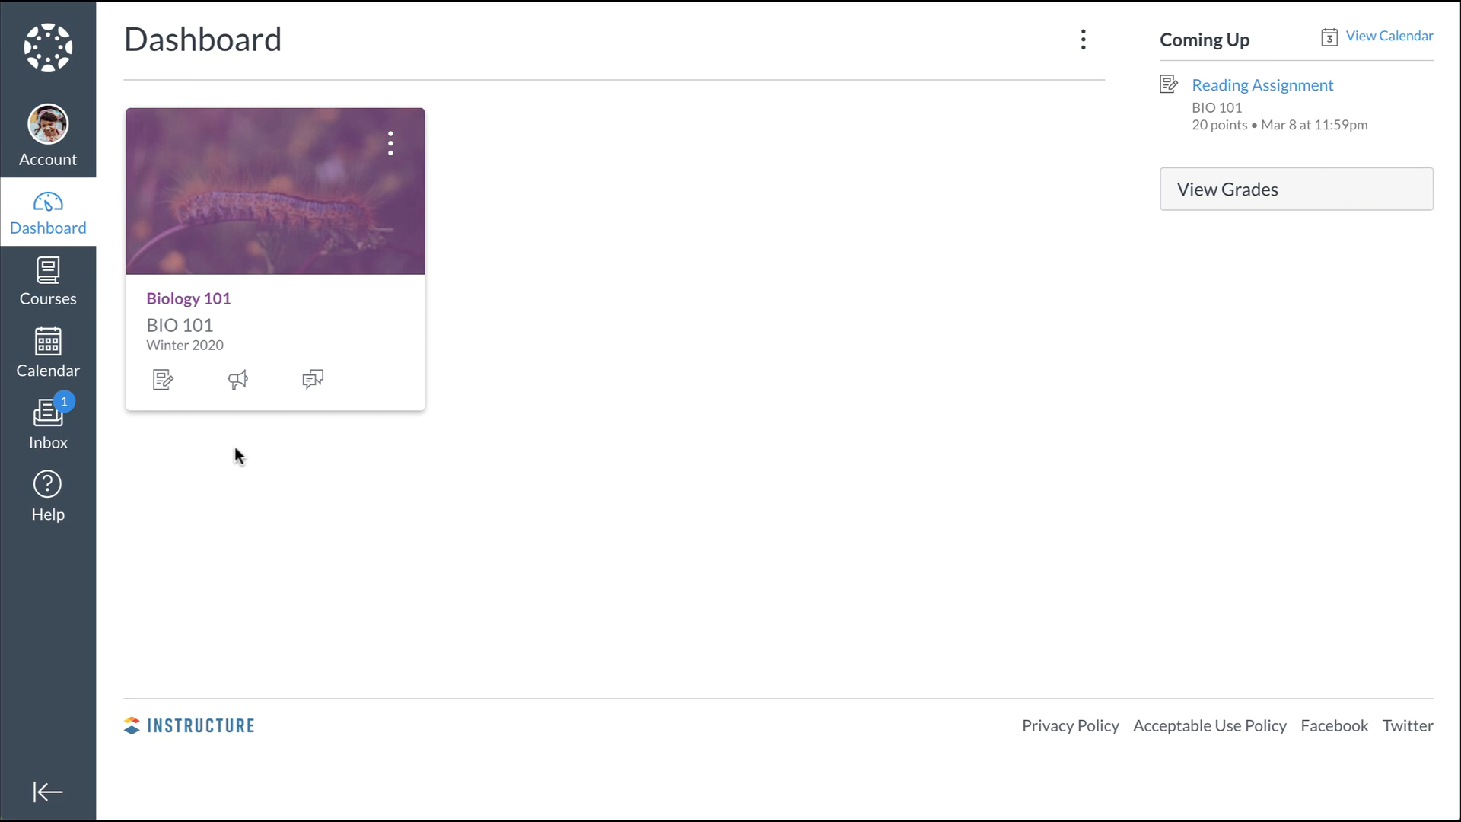
Step: Reach the Observing page through Account, Settings and the Observing menu entry
{"action": "left_click", "coordinate": [47, 136]}
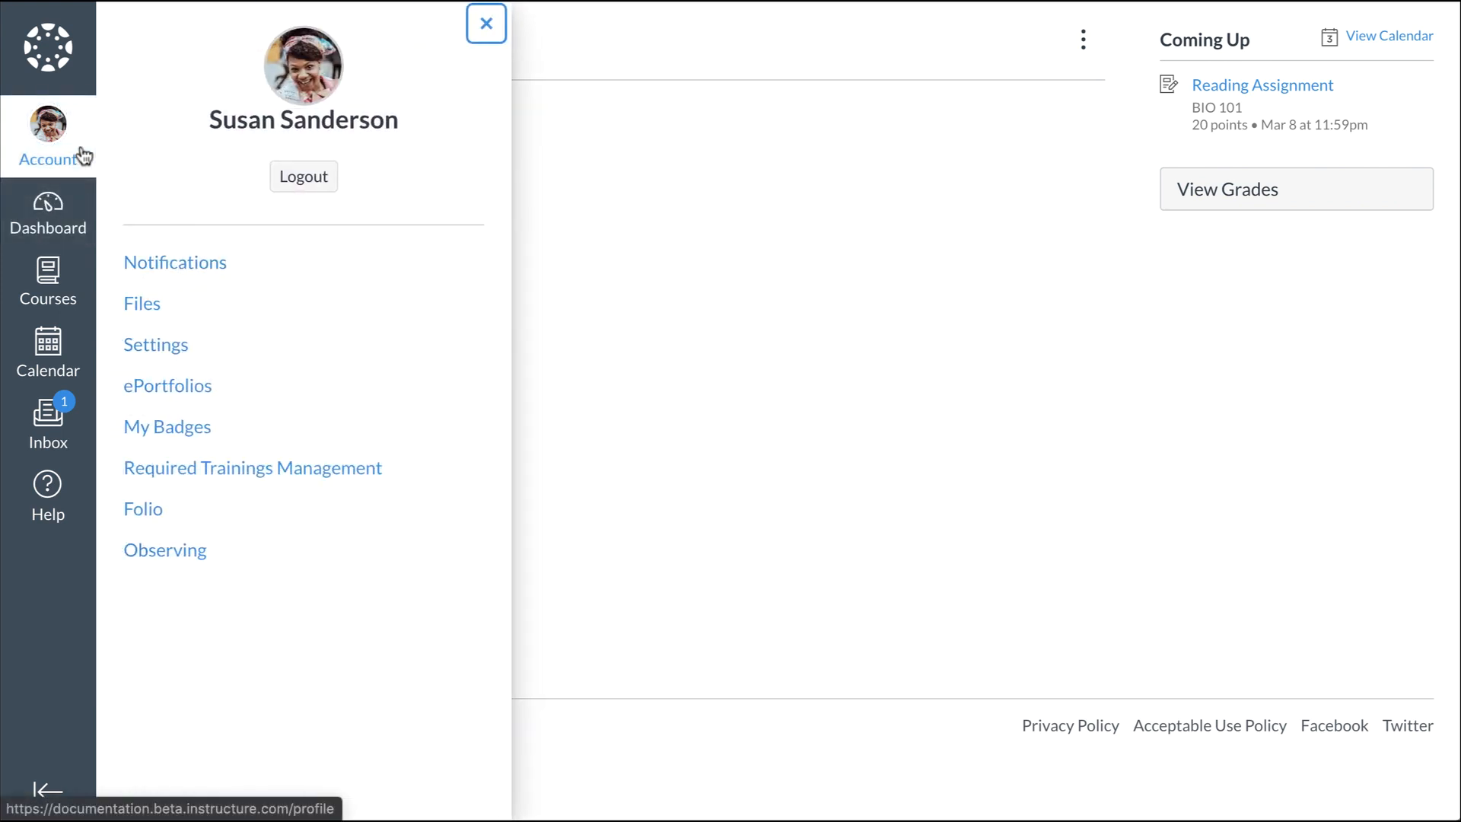
{"action": "mouse_move", "coordinate": [155, 344]}
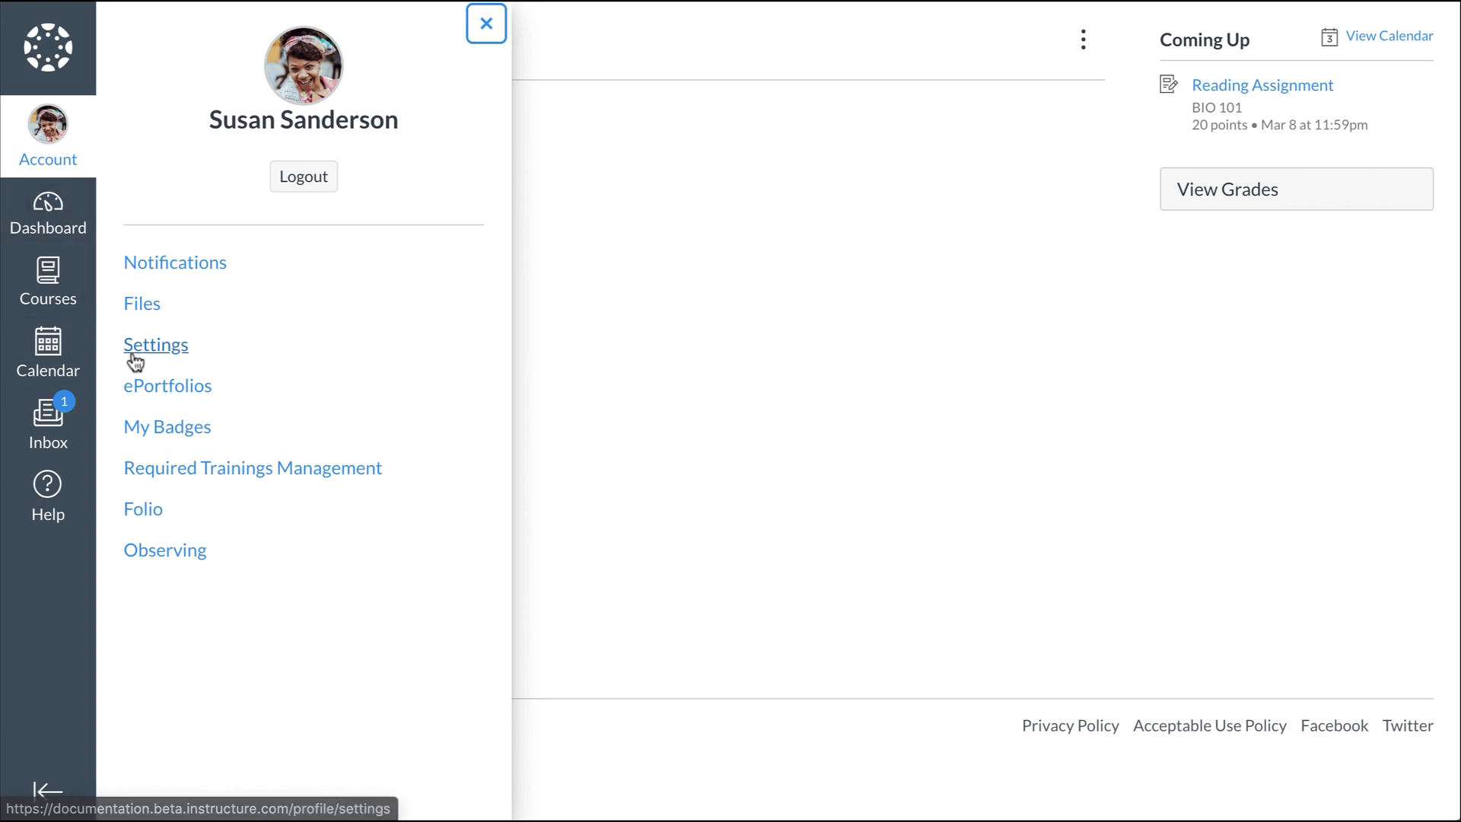
{"action": "left_click", "coordinate": [156, 344]}
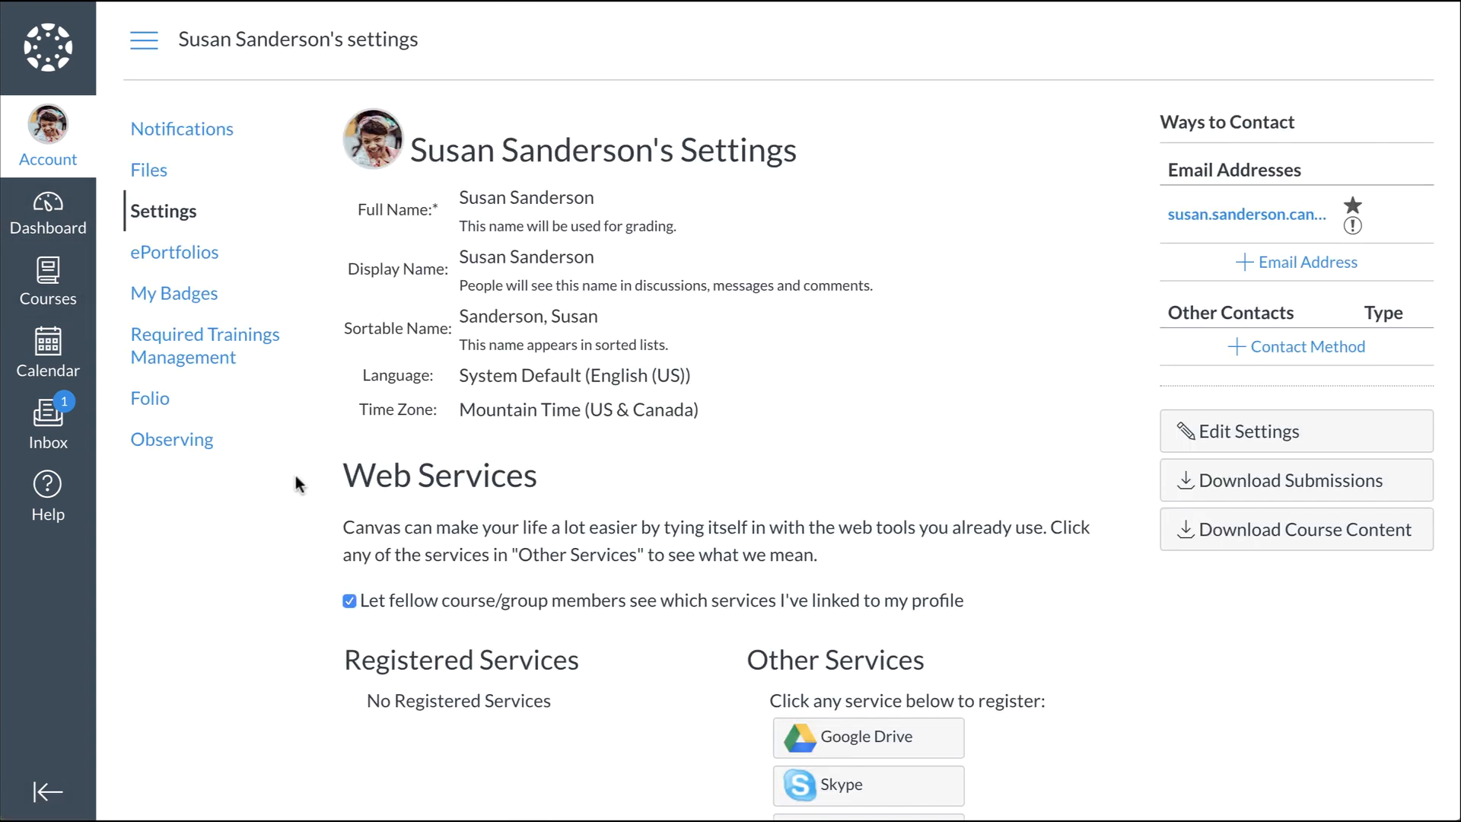
{"action": "mouse_move", "coordinate": [213, 470]}
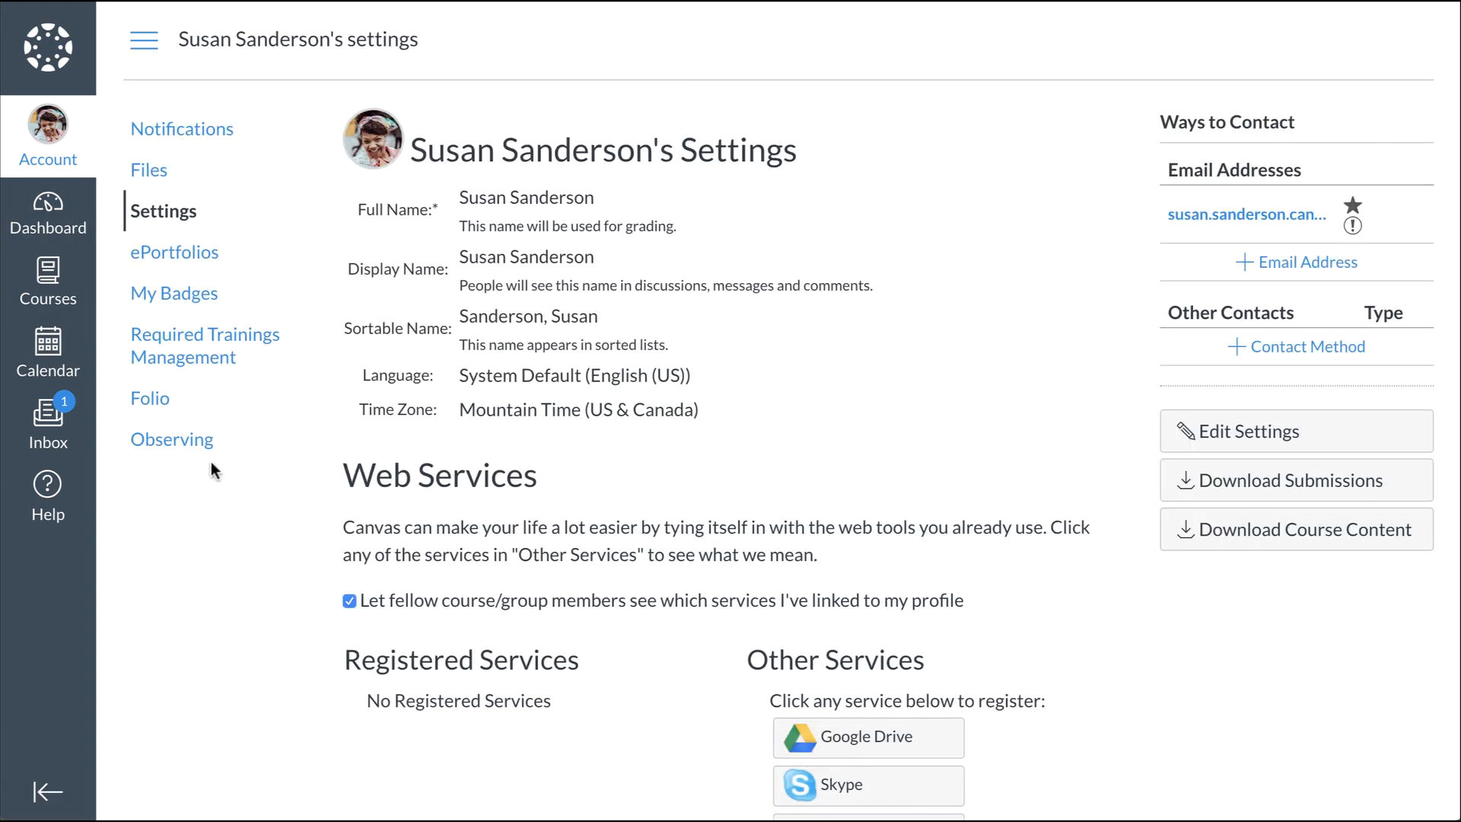
{"action": "left_click", "coordinate": [172, 439]}
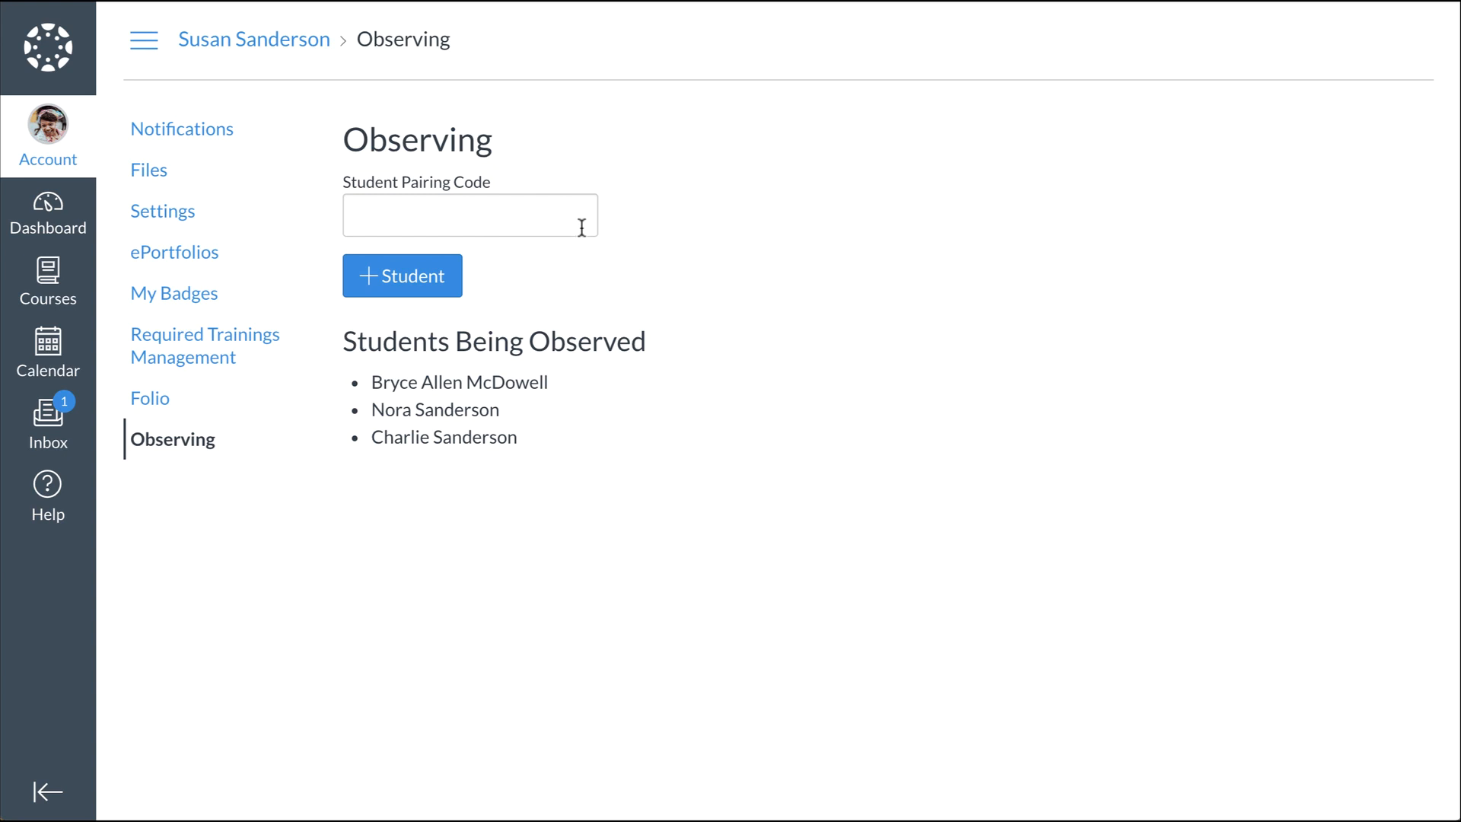
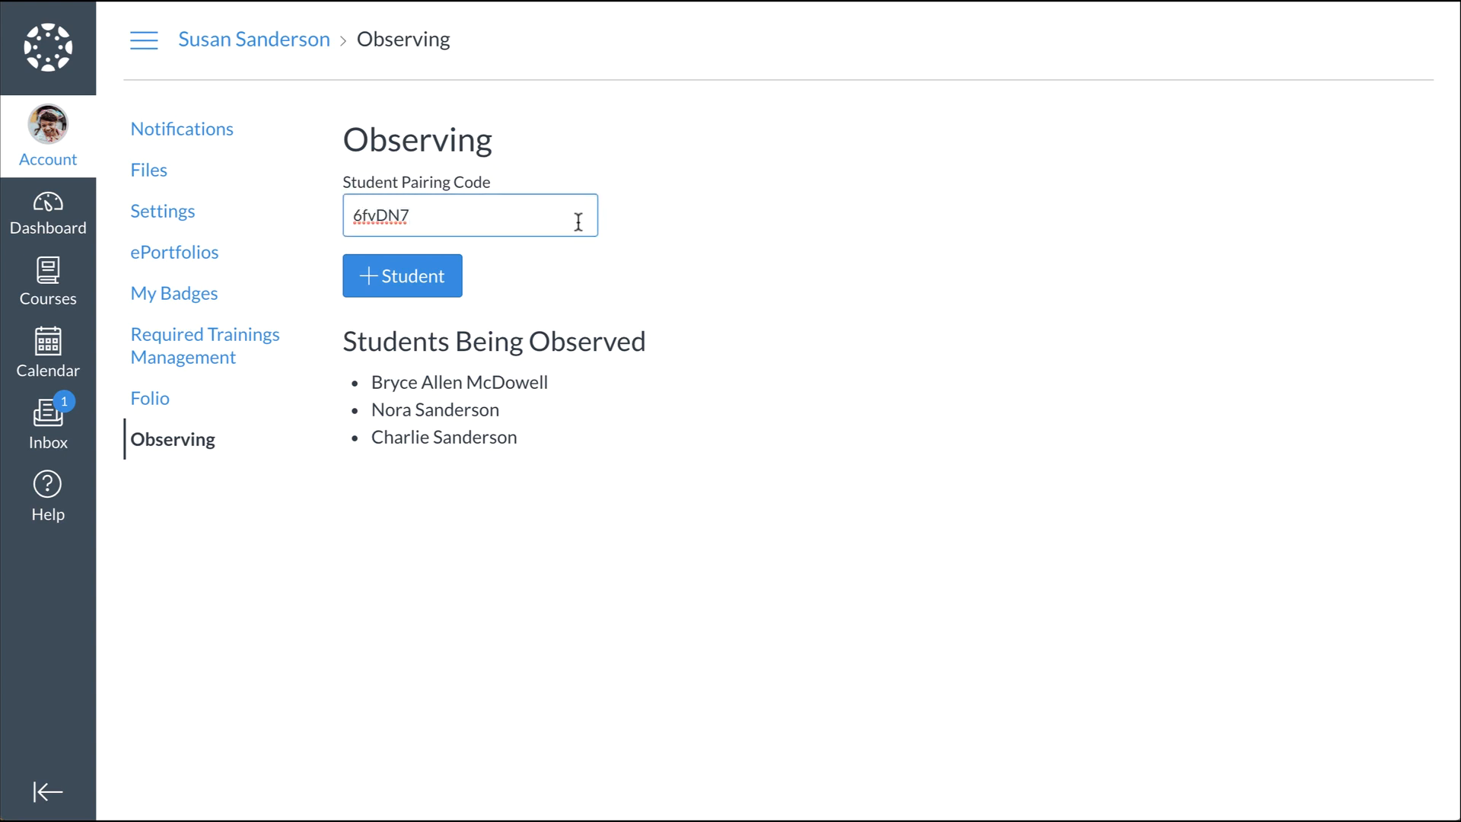
{"action": "mouse_move", "coordinate": [484, 295]}
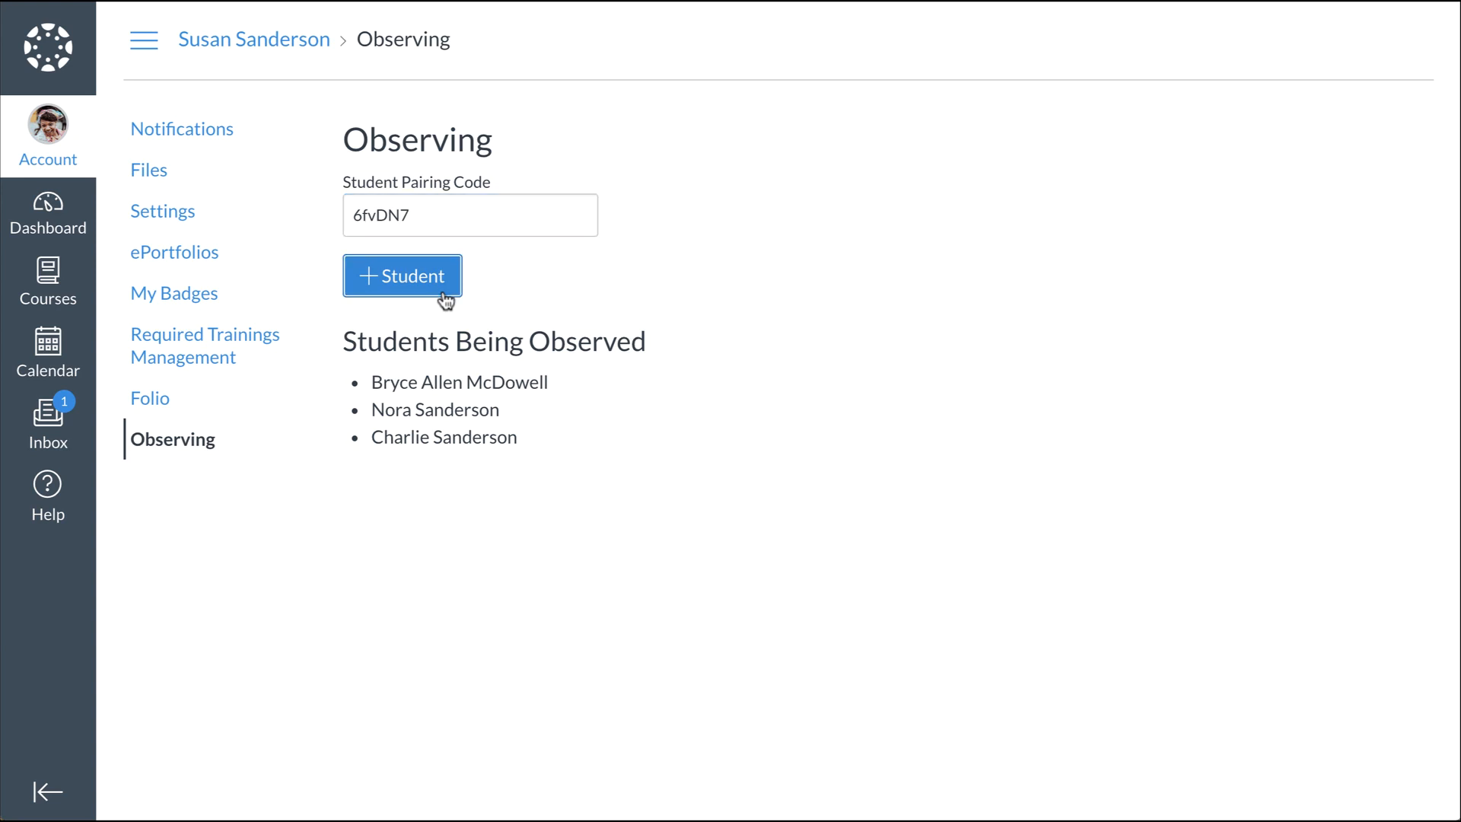
{"action": "left_click", "coordinate": [402, 276]}
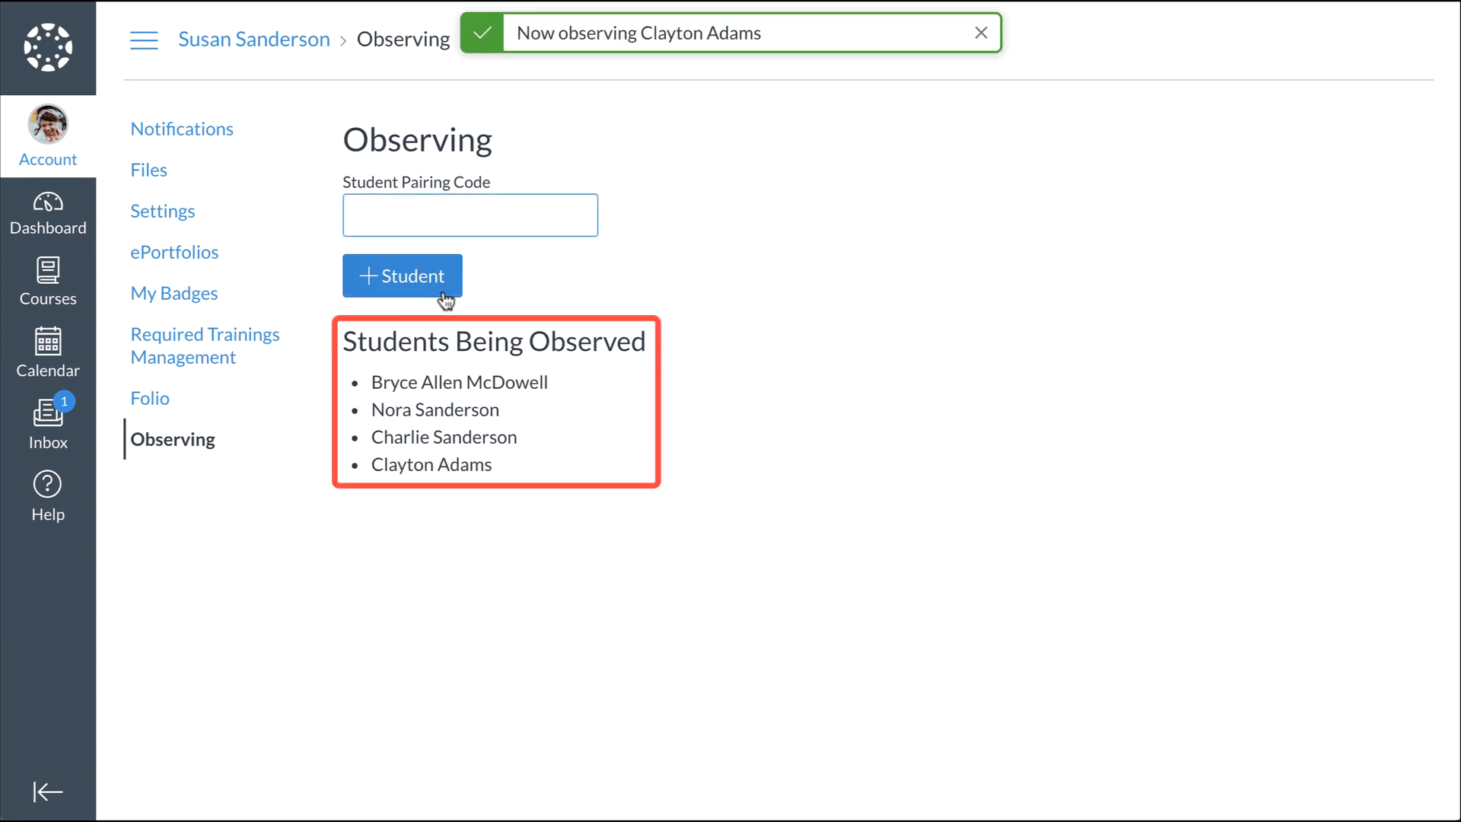